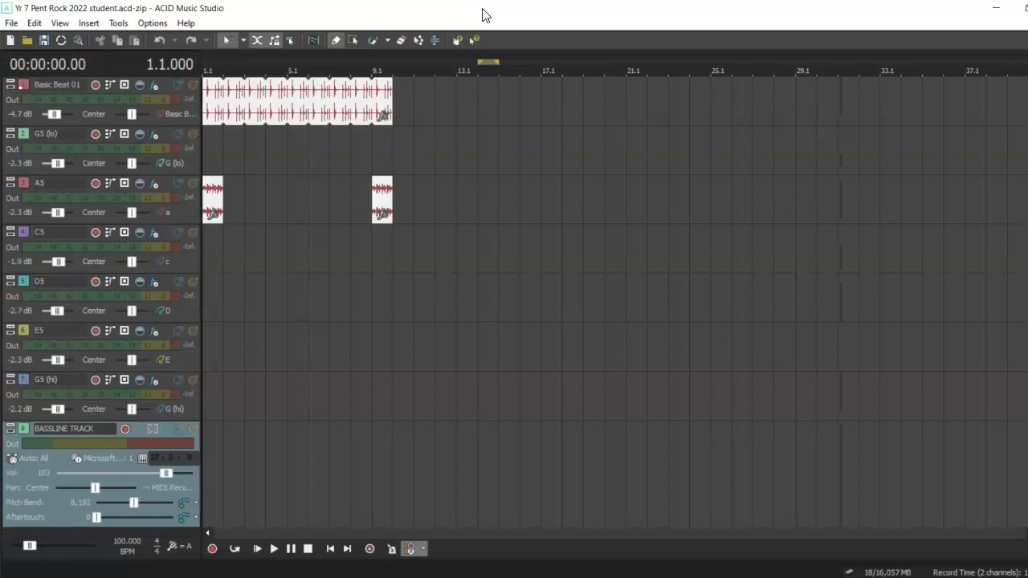
{"action": "mouse_move", "coordinate": [145, 117]}
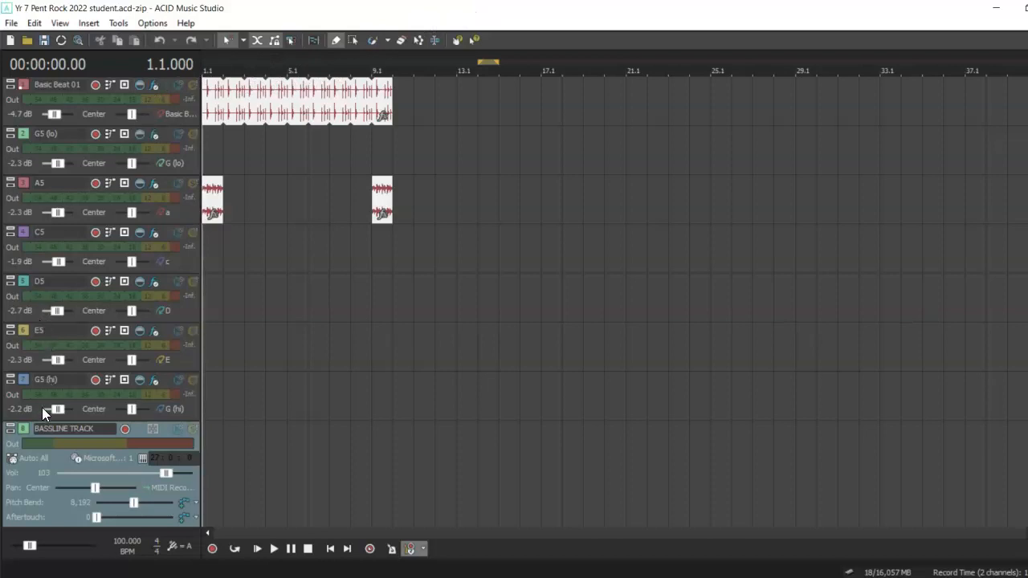
{"action": "mouse_move", "coordinate": [223, 208]}
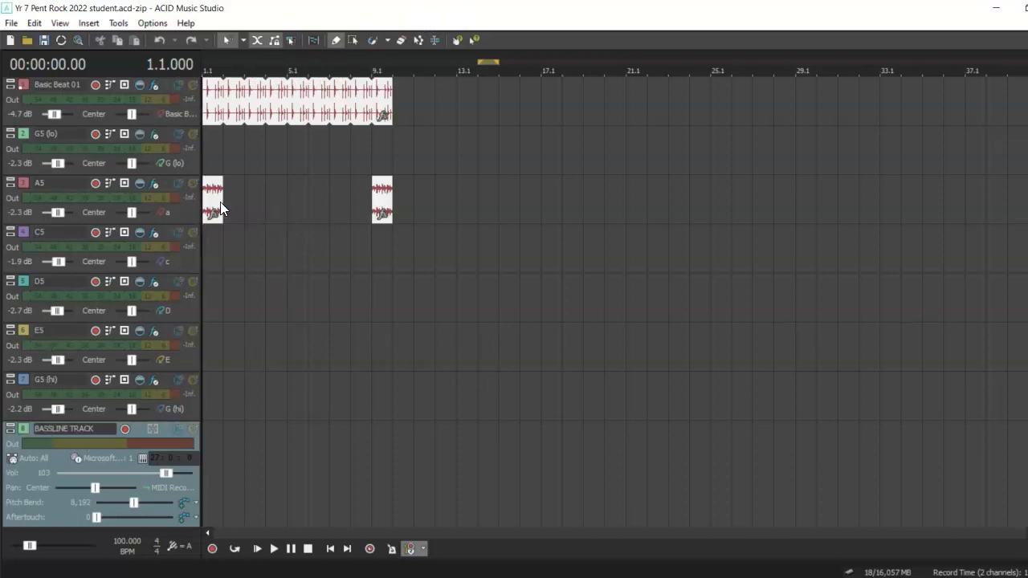
{"action": "mouse_move", "coordinate": [384, 196]}
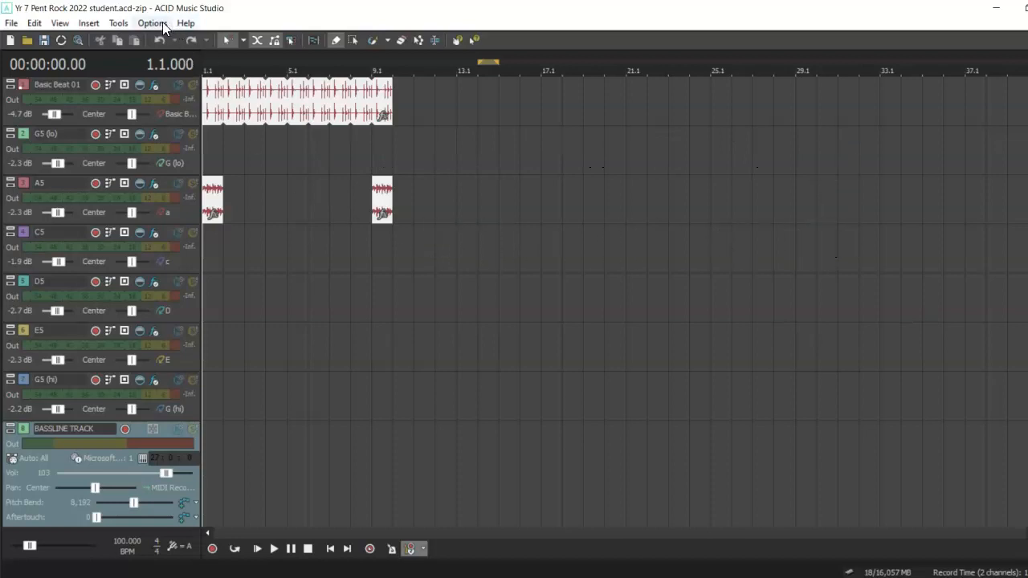
Set grid spacing to Measures from the Options menu
{"action": "left_click", "coordinate": [152, 23]}
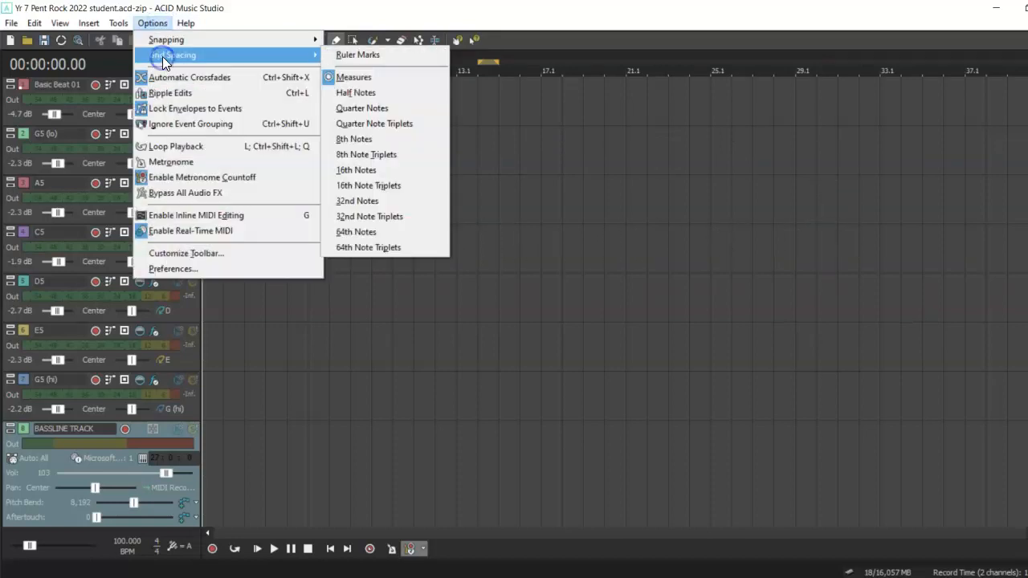
{"action": "mouse_move", "coordinate": [358, 54]}
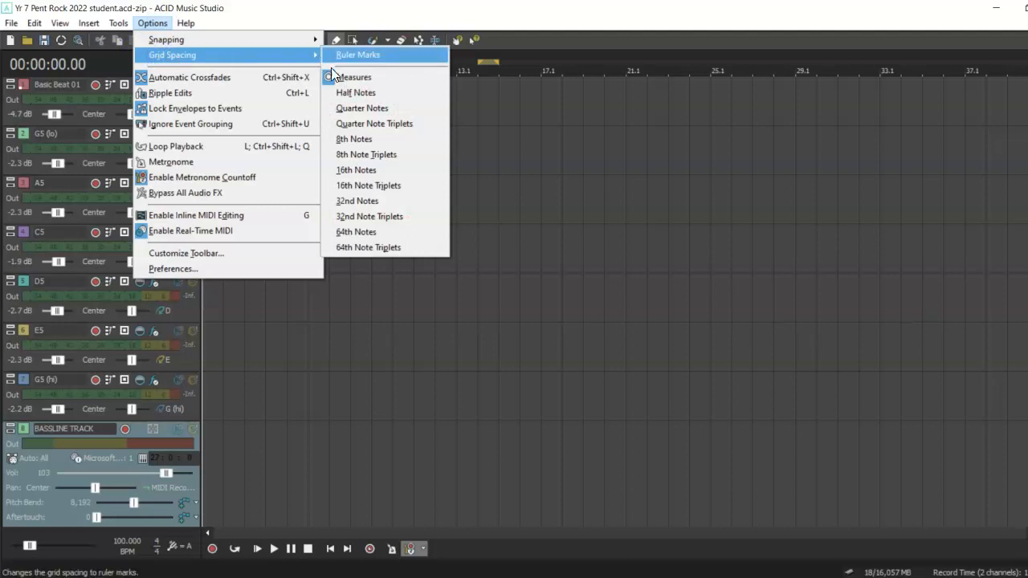
{"action": "left_click", "coordinate": [358, 55]}
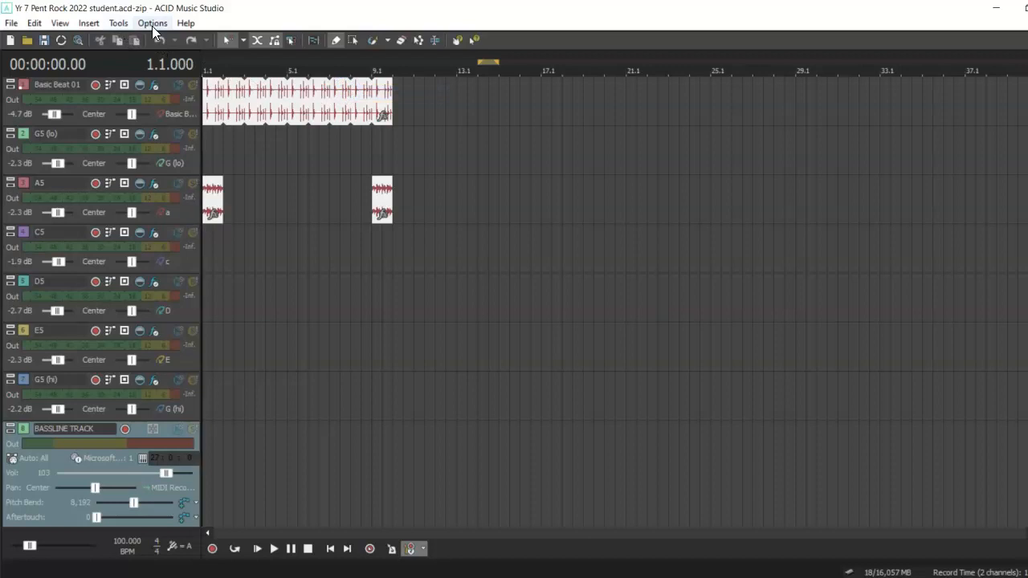
{"action": "left_click", "coordinate": [152, 23]}
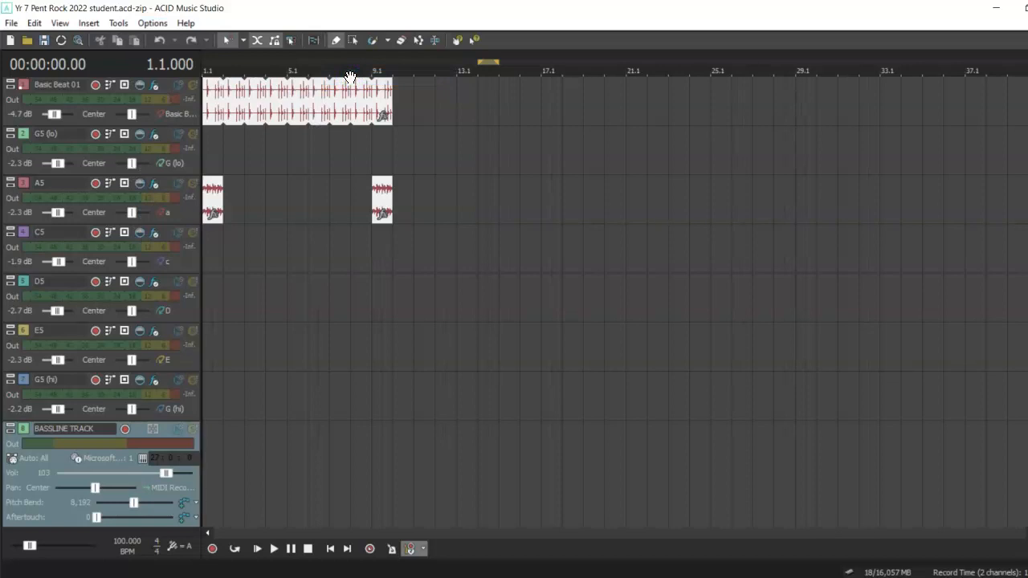
Set snapping to Grid Only so events snap just to the grid
{"action": "left_click", "coordinate": [152, 22]}
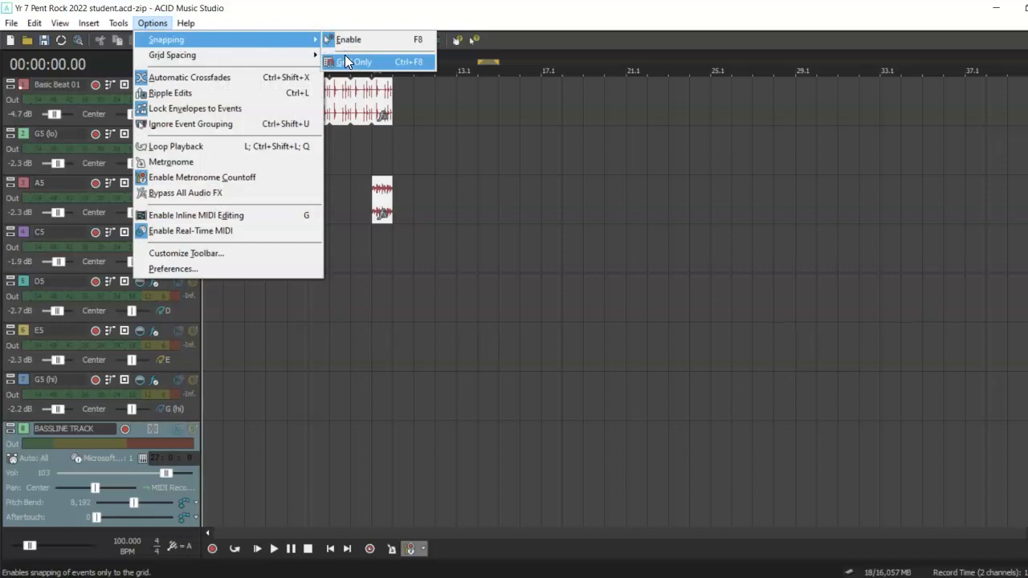
{"action": "left_click", "coordinate": [359, 62]}
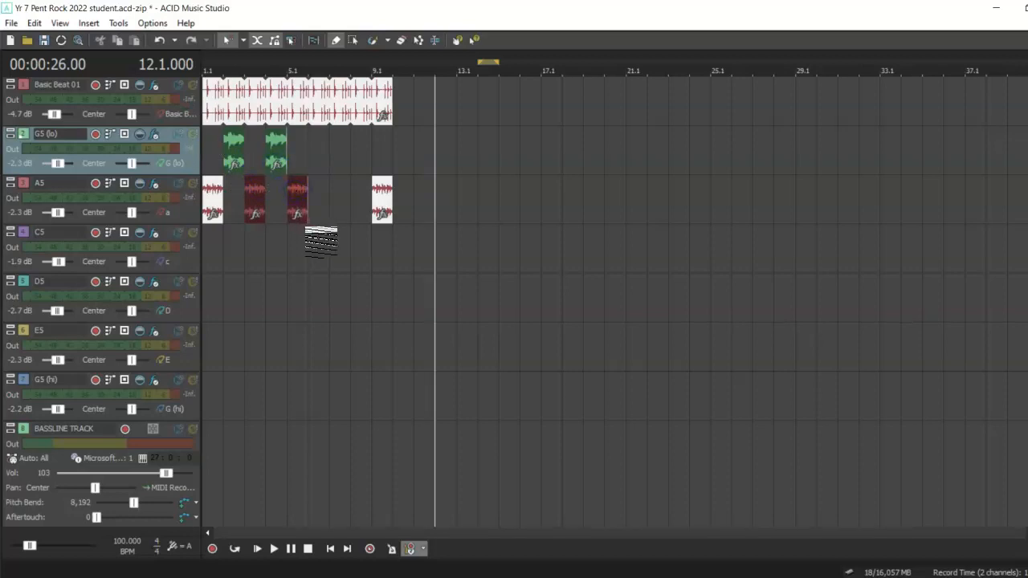
Paint loop events on G5 (lo) and A5, plus a long event across C5
{"action": "left_click_drag", "start_coordinate": [321, 243], "coordinate": [339, 68]}
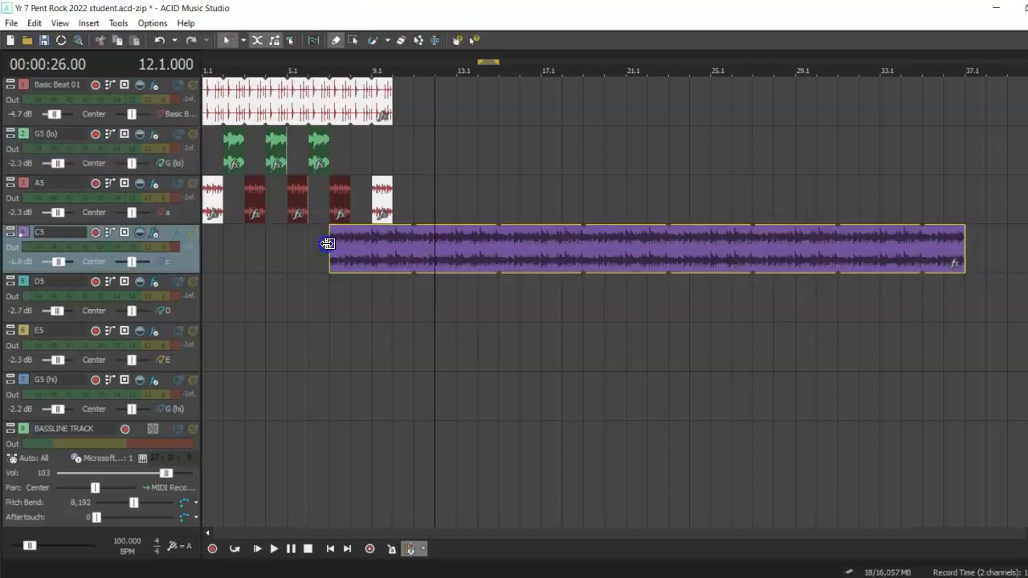
Trim the long C5 event to a single measure ending at measure 9
{"action": "left_click_drag", "start_coordinate": [327, 245], "coordinate": [349, 245]}
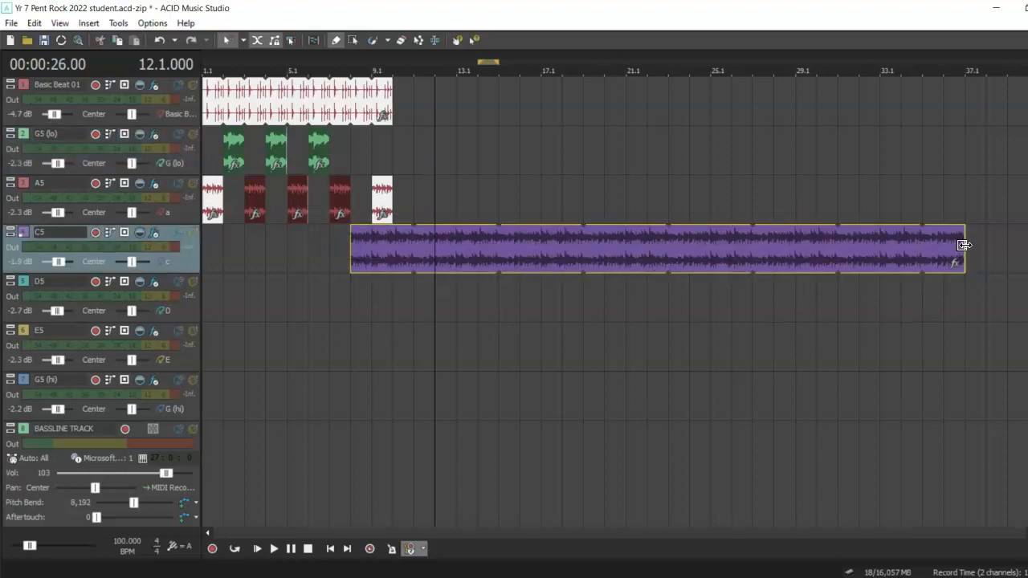
{"action": "left_click_drag", "start_coordinate": [964, 249], "coordinate": [377, 248]}
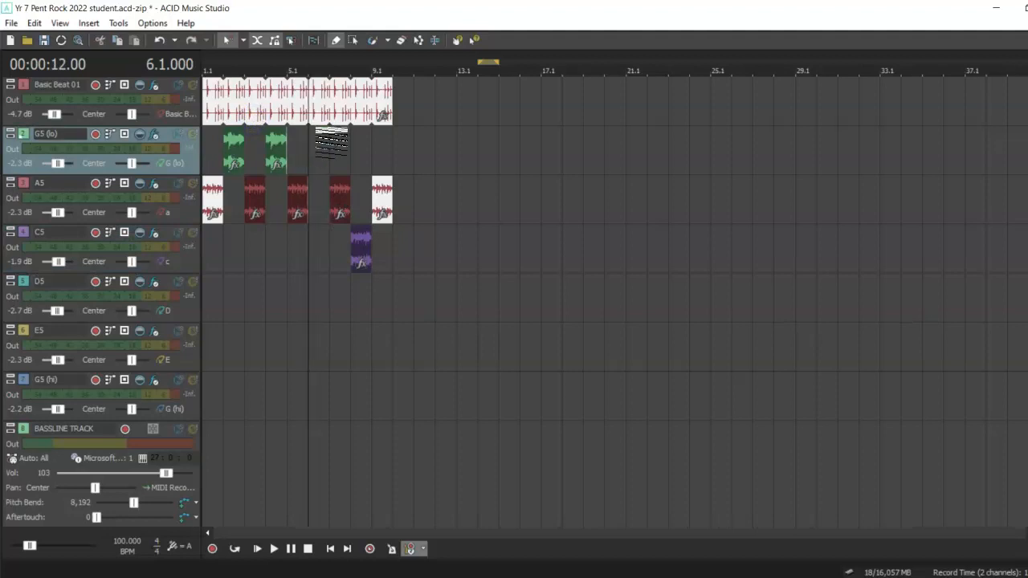
{"action": "left_click_drag", "start_coordinate": [331, 145], "coordinate": [306, 461]}
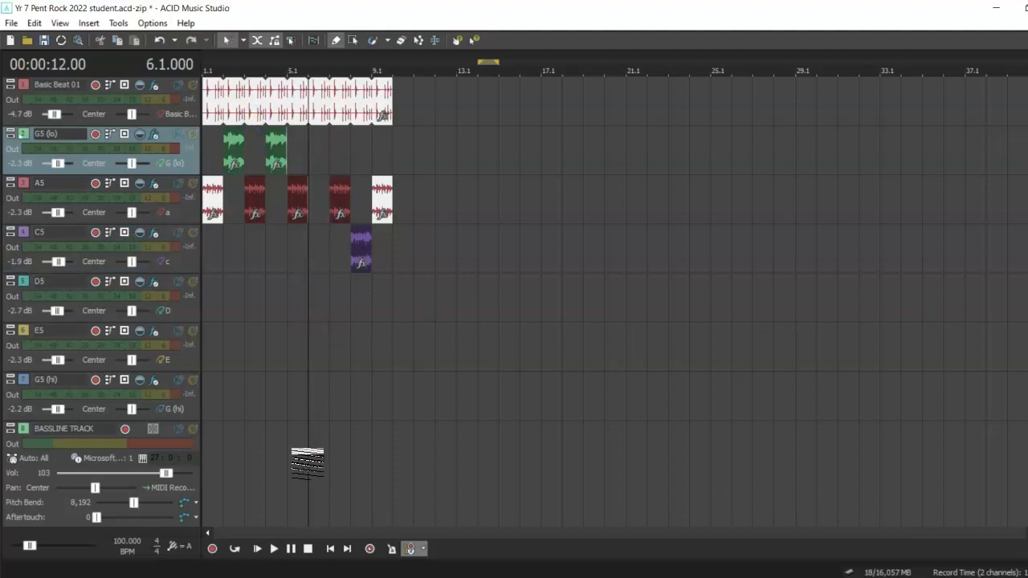